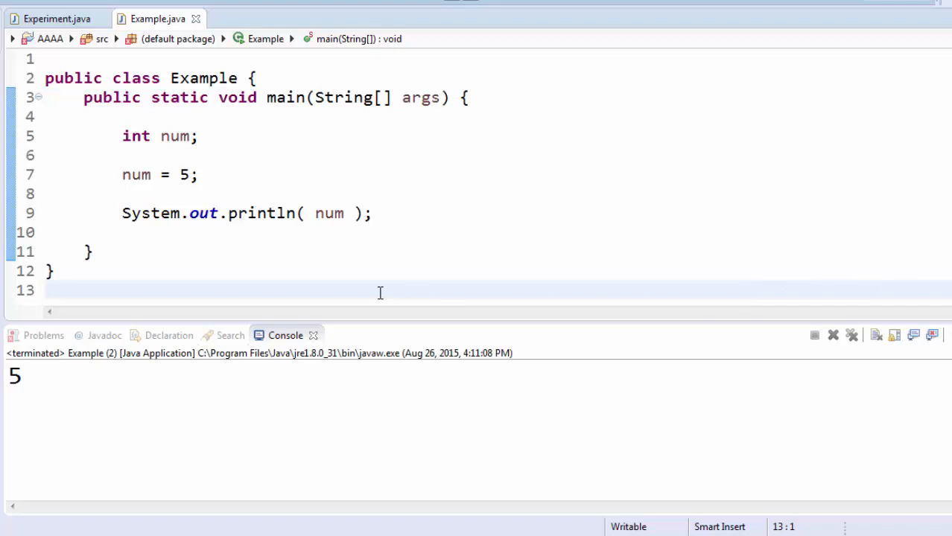
mouse_move(335, 288)
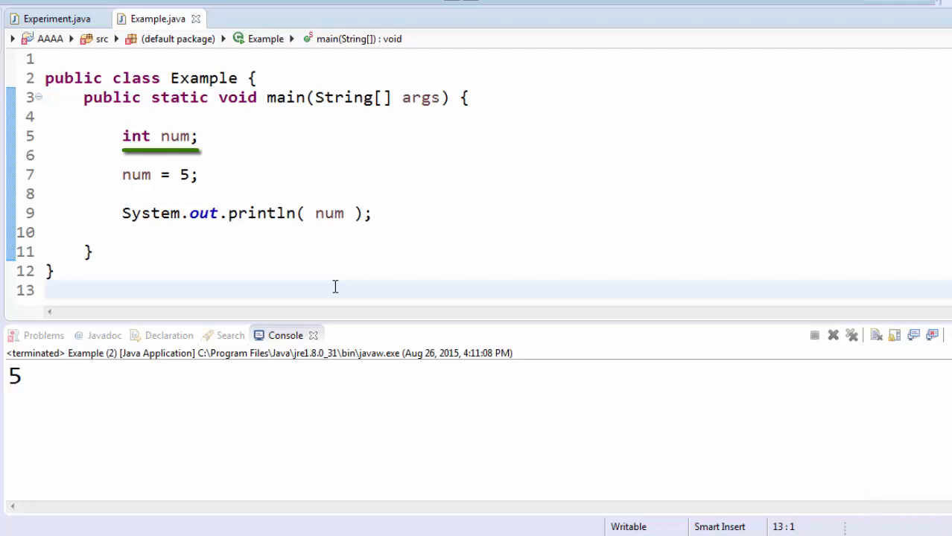
mouse_move(265, 194)
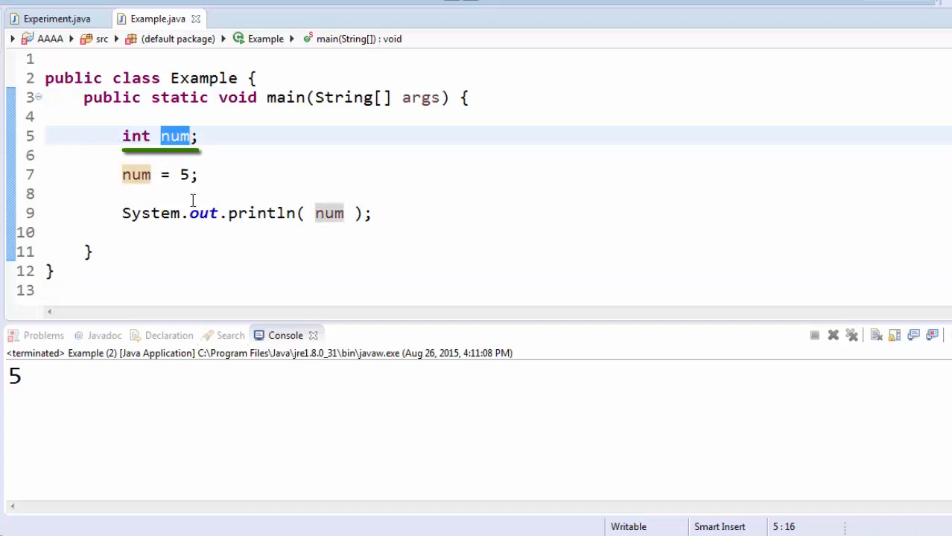
mouse_move(224, 174)
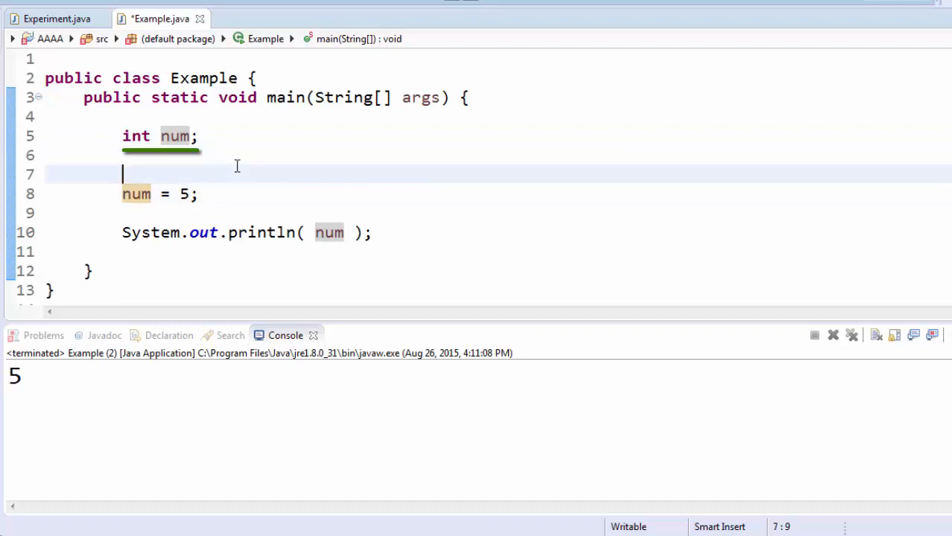
- Add 'double price;', 'String name;' and 'int waldo;' after 'int num;' and highlight the types
text(double)
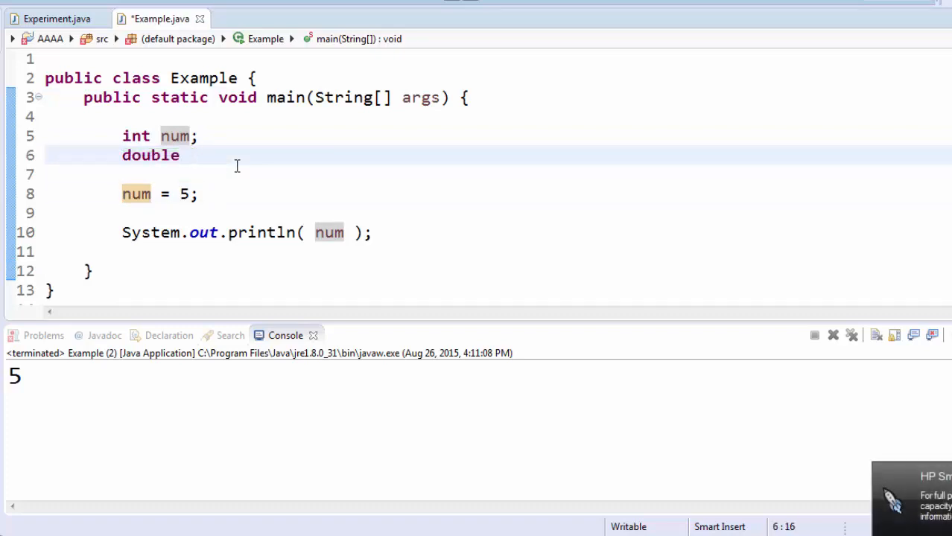
text(price;)
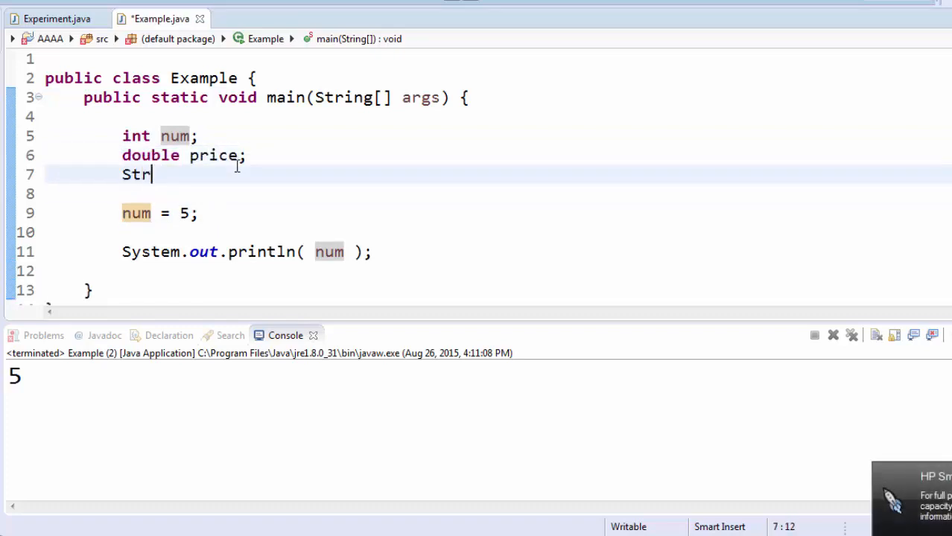
text(ing name;)
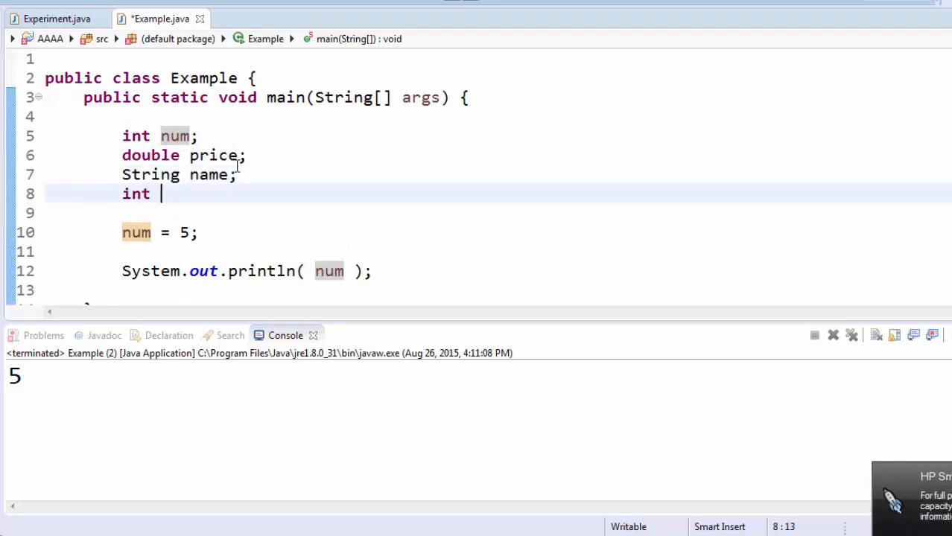
text(waldo;)
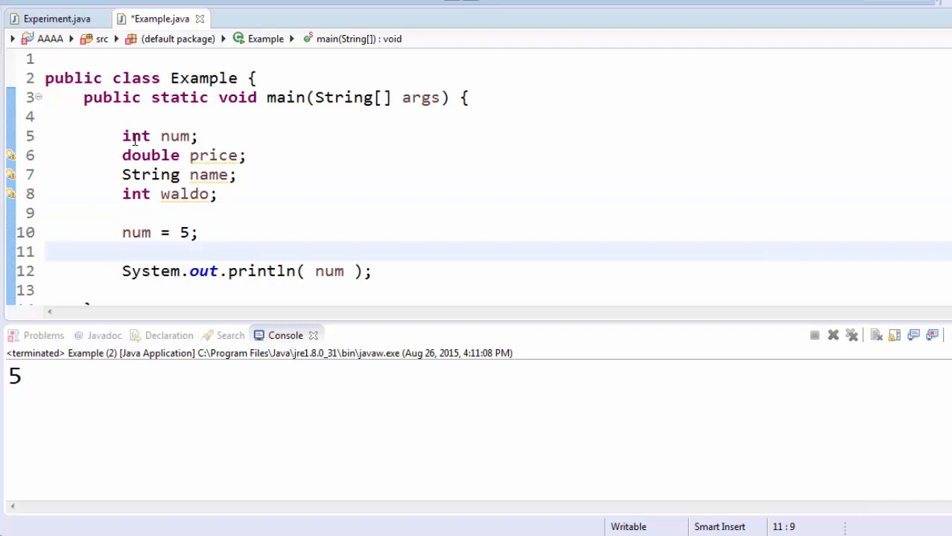
double_click(151, 155)
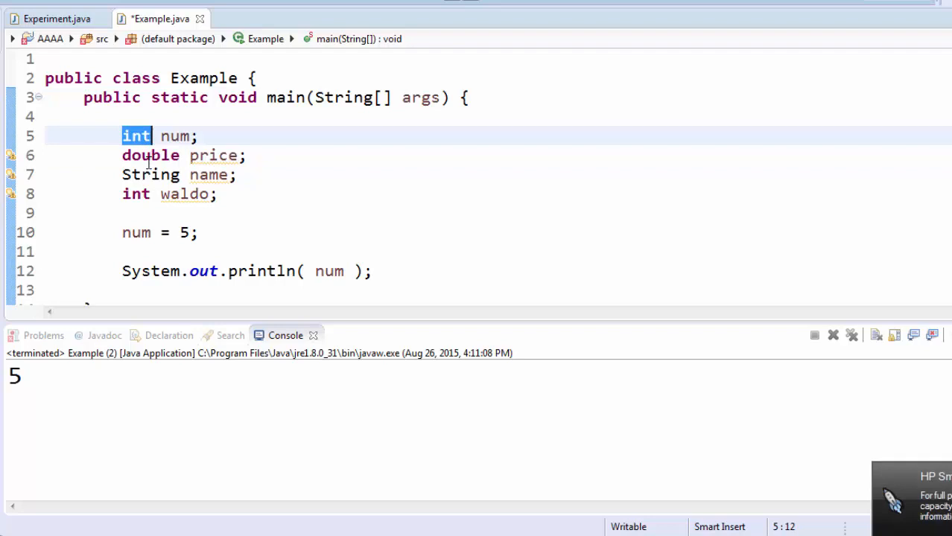
double_click(149, 155)
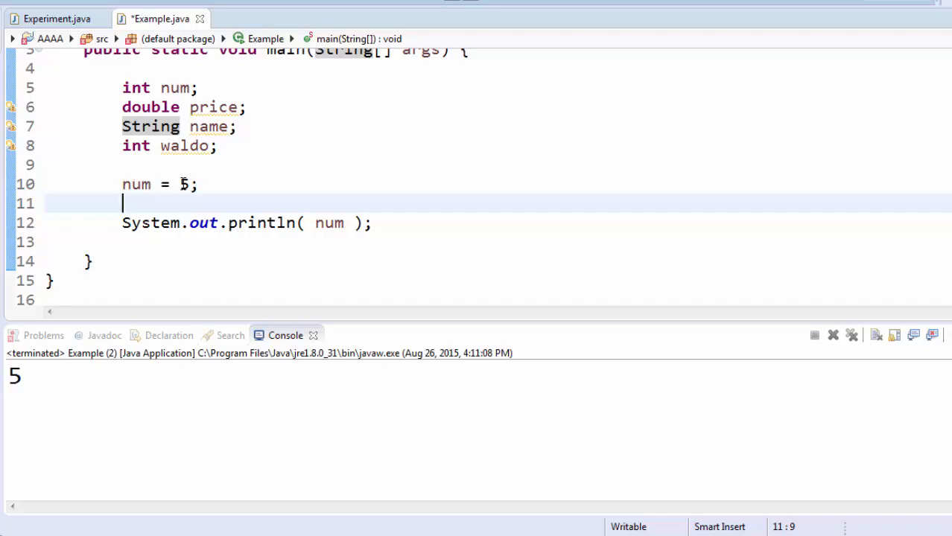
mouse_move(192, 212)
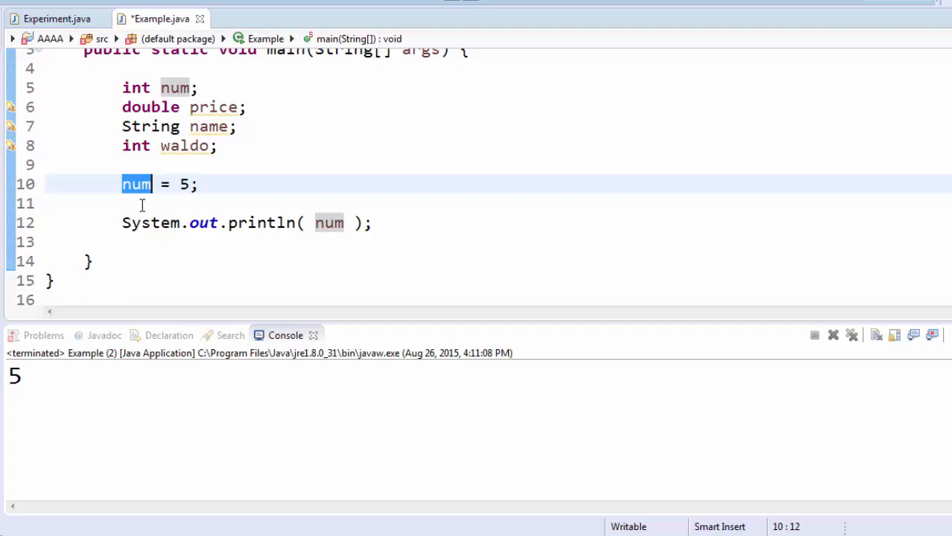
- Try the reversed assignment '5 = num;' below 'num = 5;' to show the resulting error
click(161, 202)
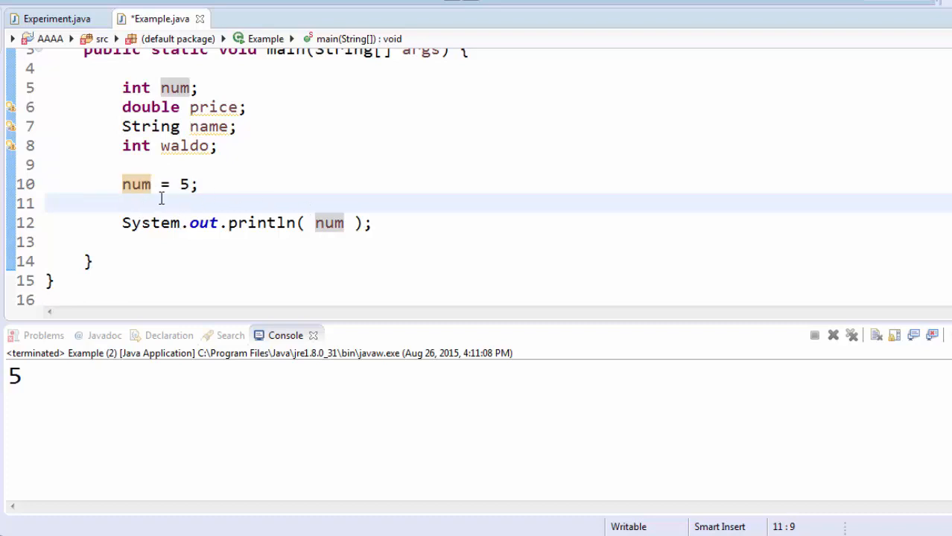
text(5 = num;)
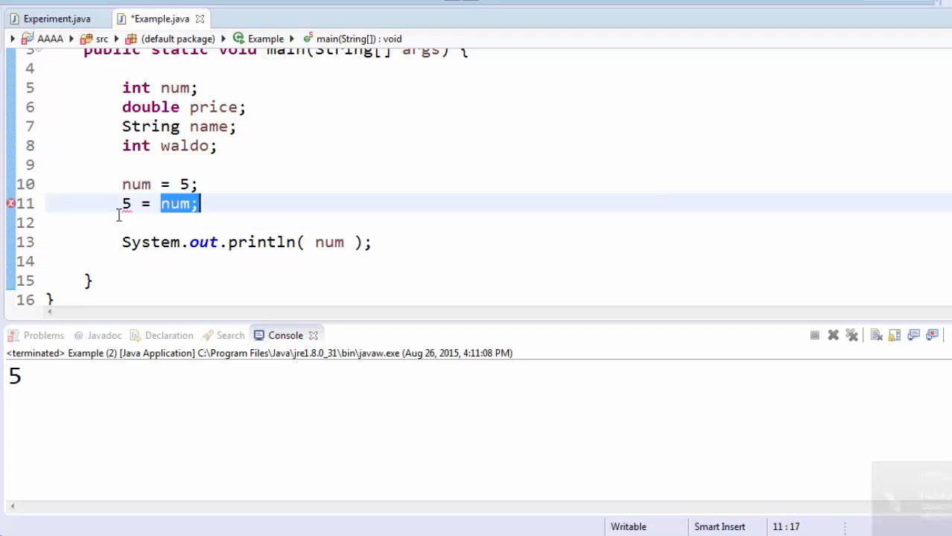
click(128, 202)
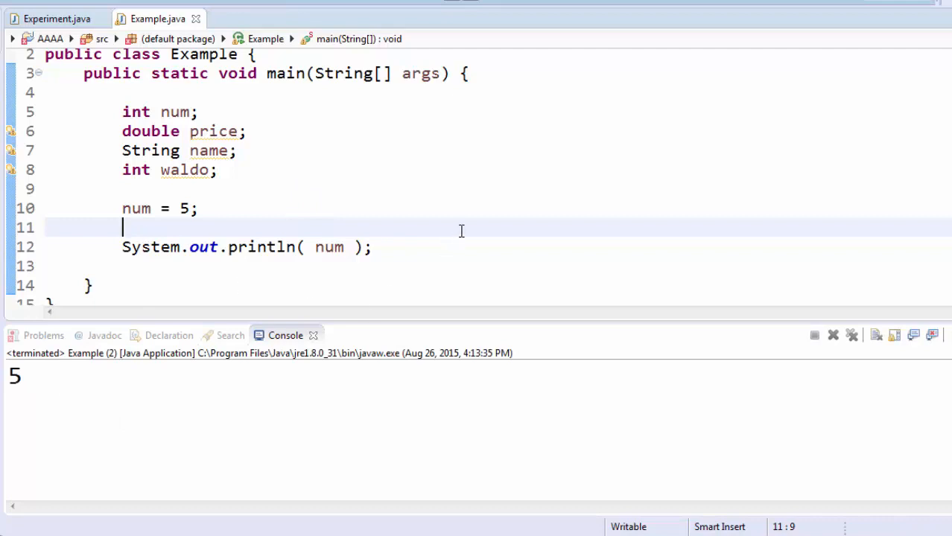
- Write 'num = num + 1;' on the blank line after 'num = 5;'
text(num = num + 1;)
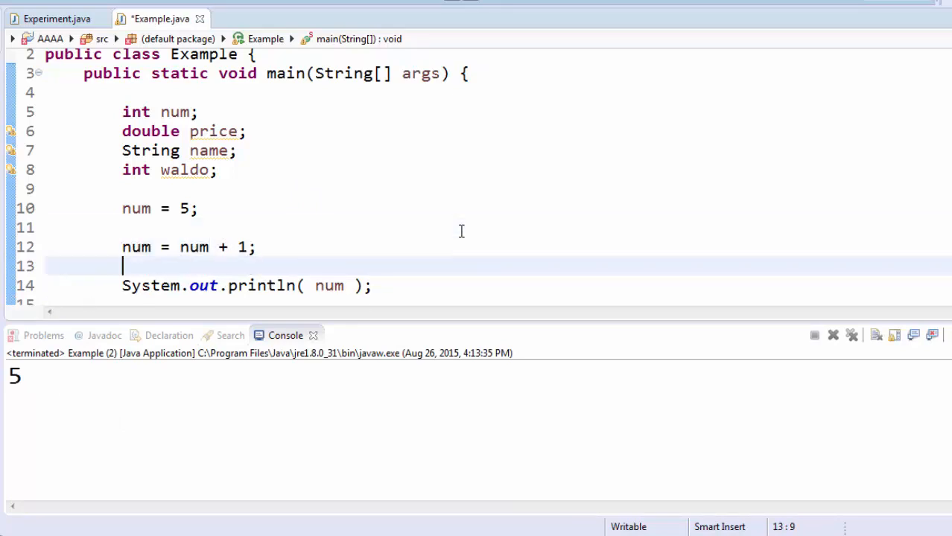
scroll(down, 3)
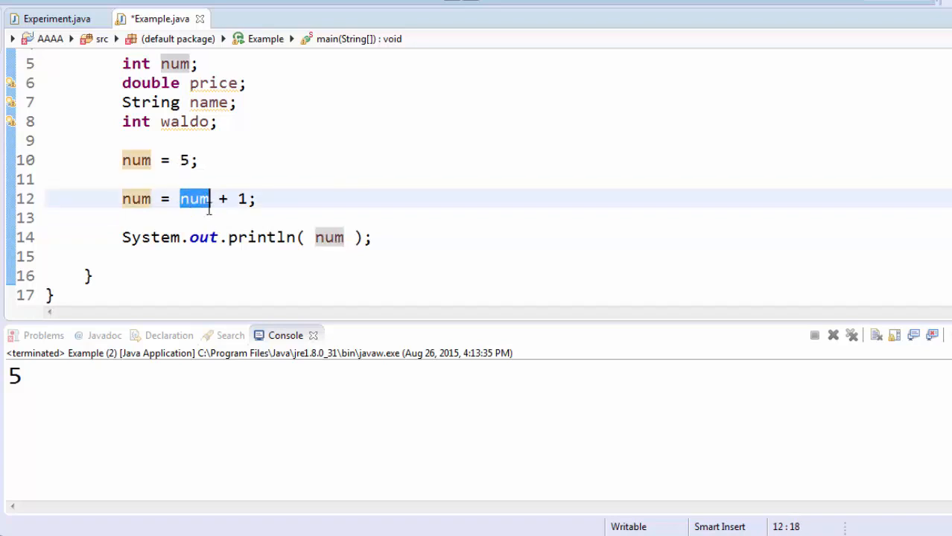
mouse_move(195, 199)
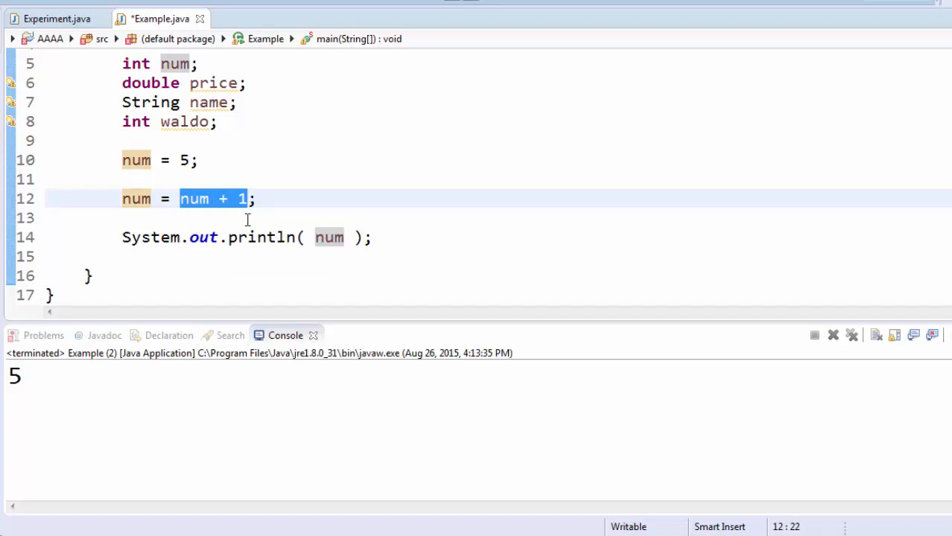
mouse_move(211, 207)
text(.5)
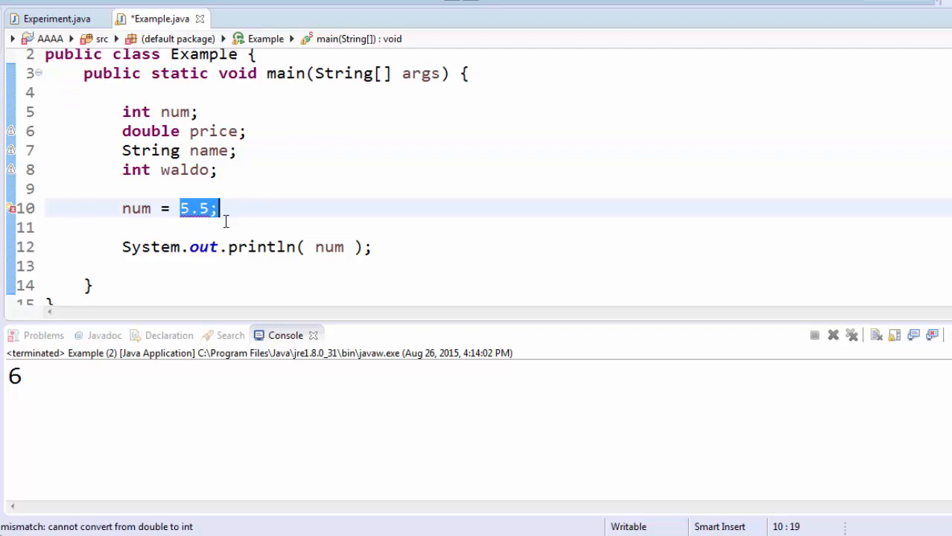
- Select the invalid 5.5 value in 'num = 5.5;' to show the type mismatch
double_click(137, 209)
text(name = waldo;)
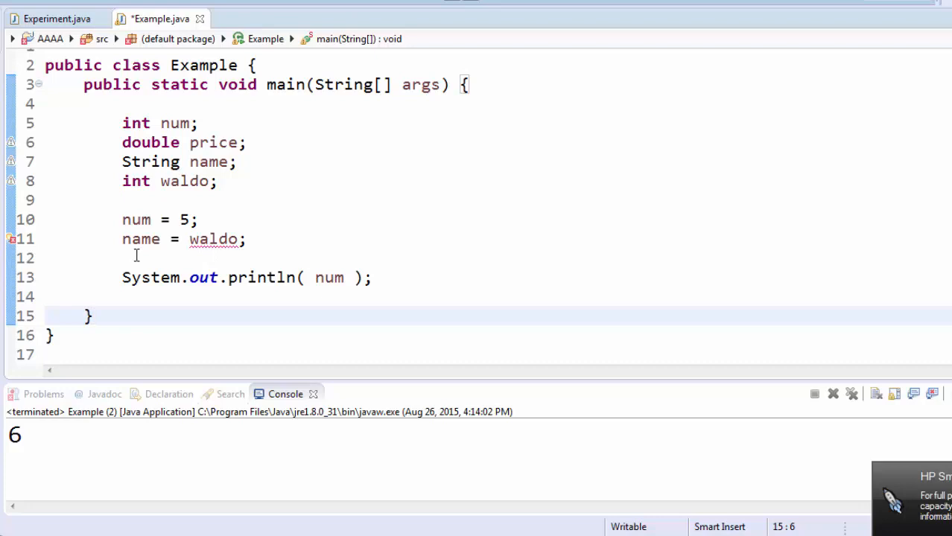
- Quote waldo so line 11 reads name = "waldo" as a String literal
double_click(151, 161)
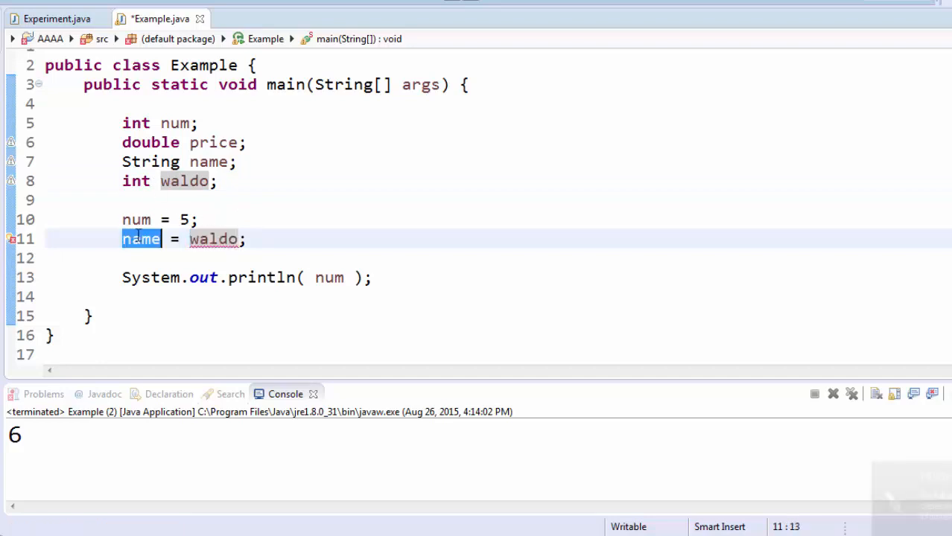
text(")
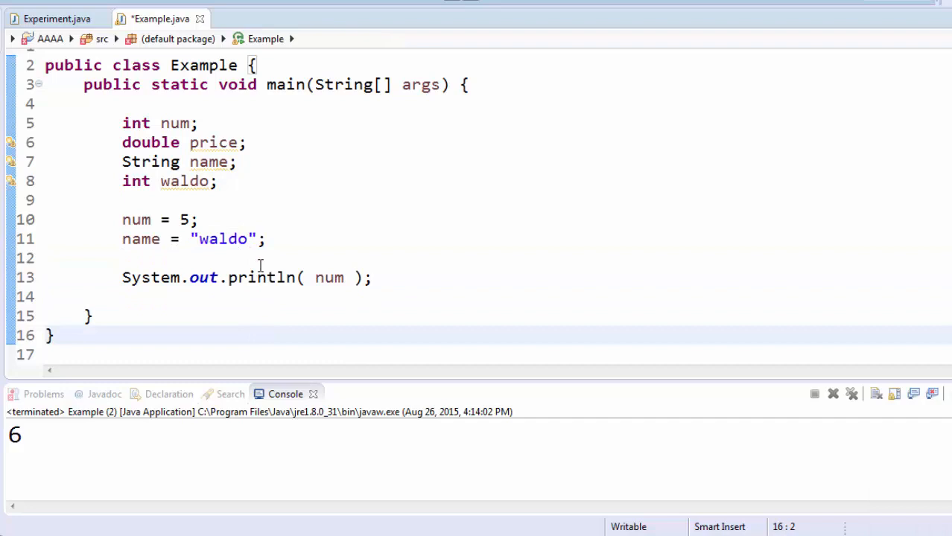
mouse_move(241, 327)
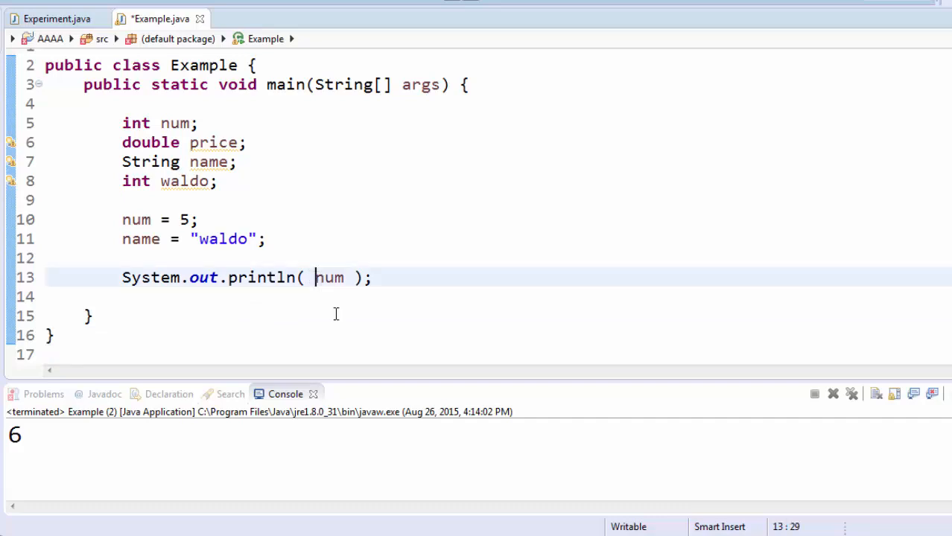
- Change the println to "hello" + name + " your number is " + num and save Example.java
text("hello" + name +")
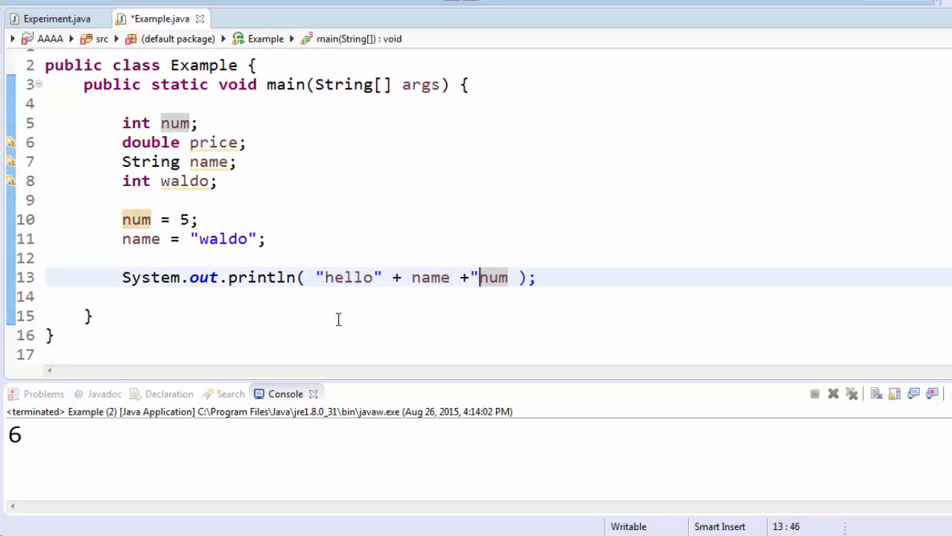
text(your number is " +)
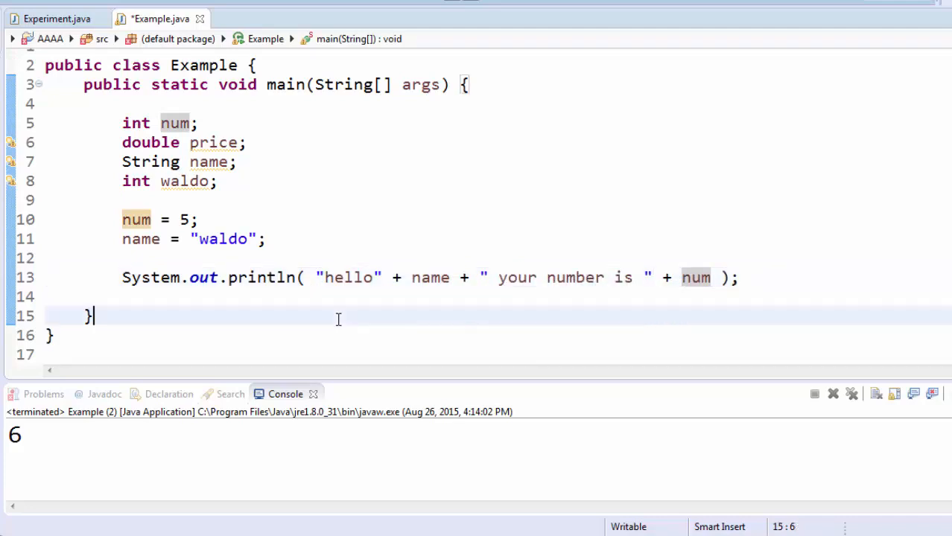
key(ctrl+s)
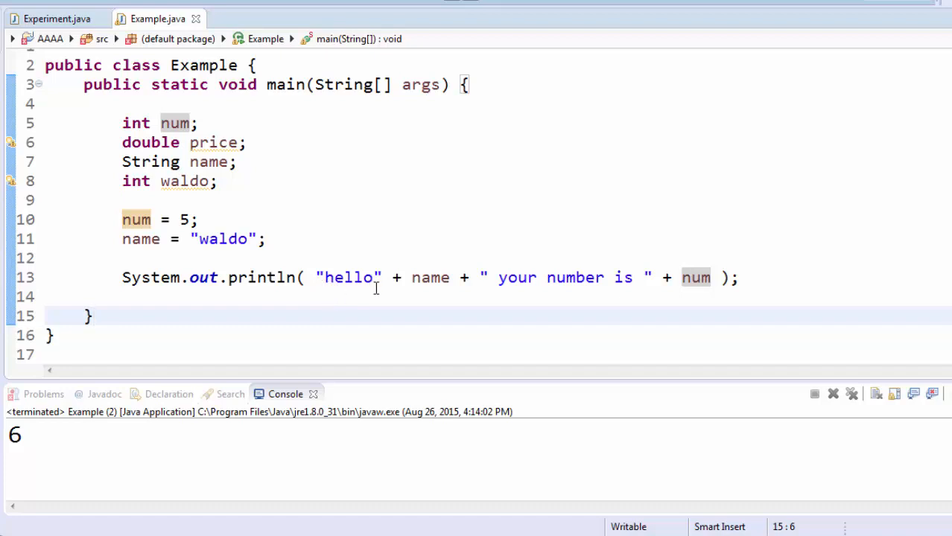
double_click(347, 277)
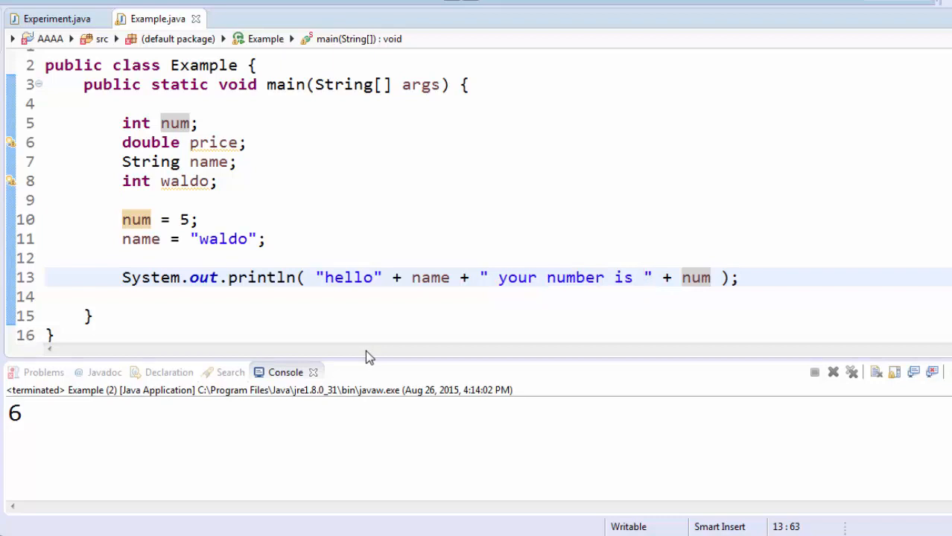
click(644, 277)
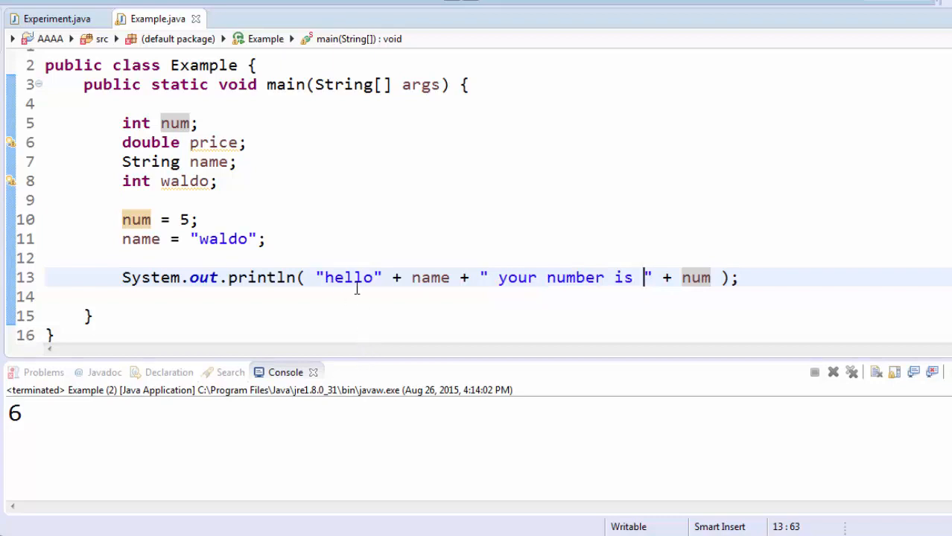
double_click(429, 277)
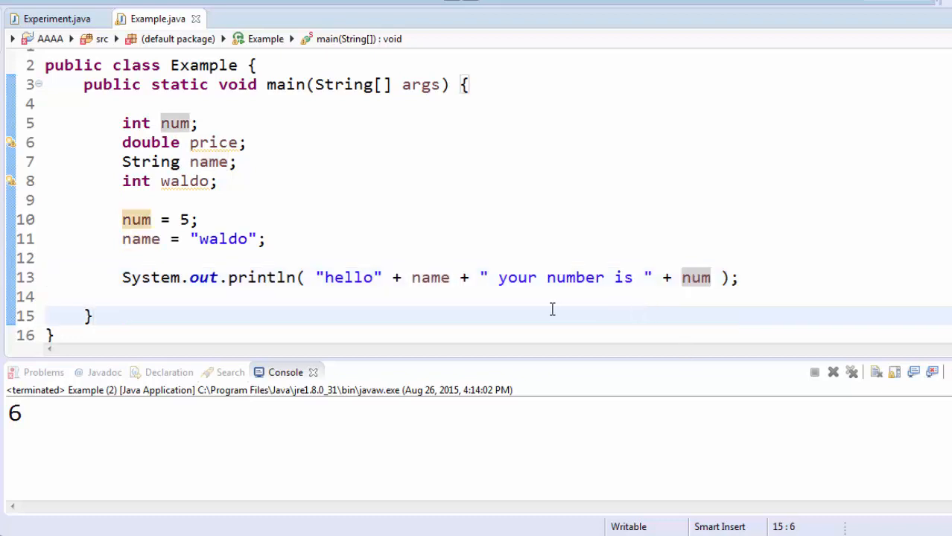
mouse_move(430, 286)
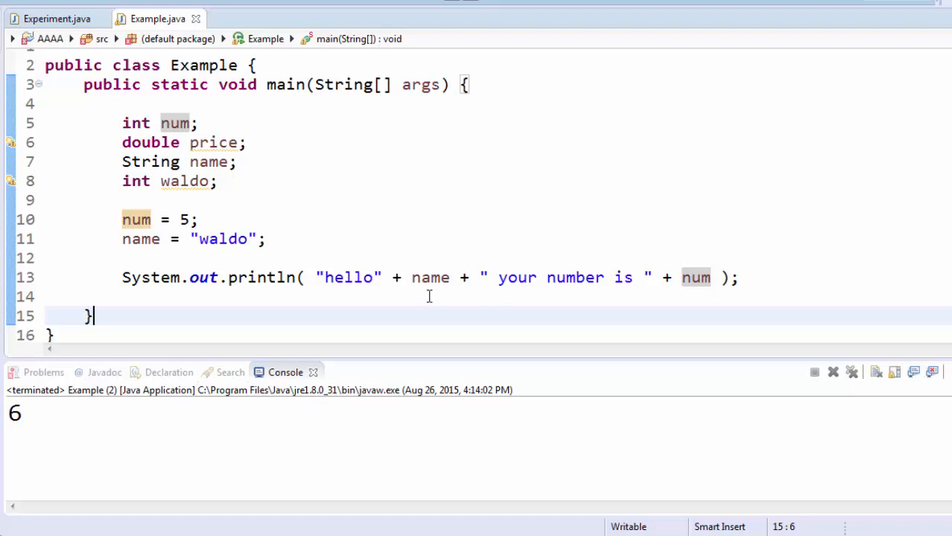
mouse_move(376, 286)
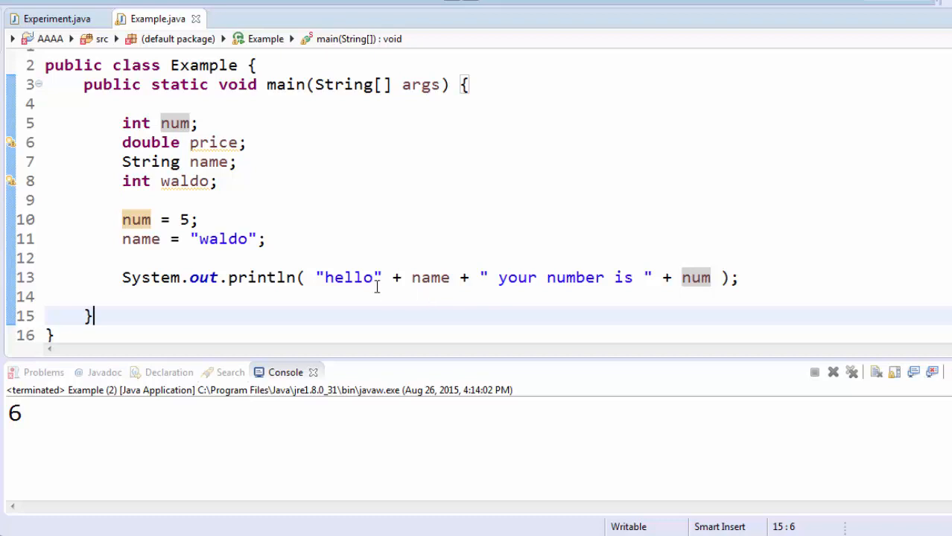
mouse_move(554, 281)
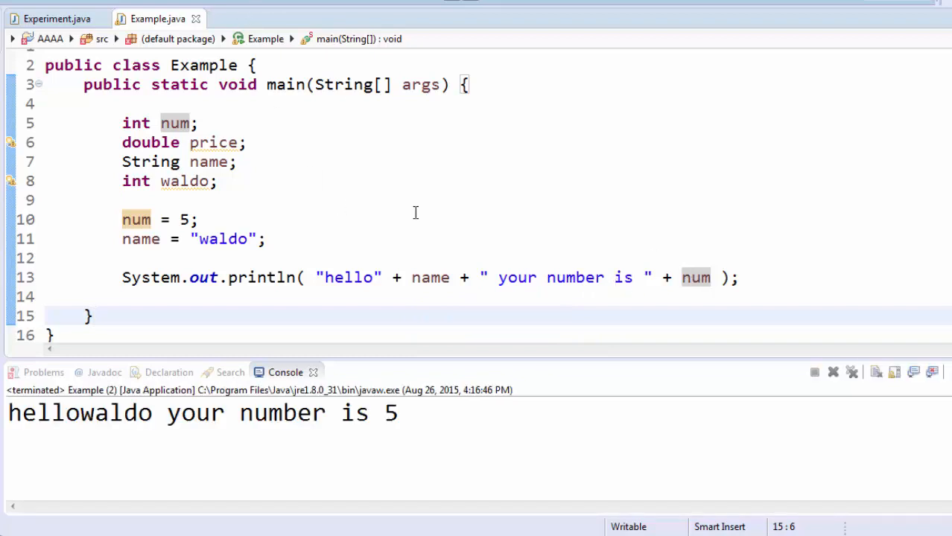
- Edit the "hello" literal so a space follows hello in the greeting
double_click(74, 414)
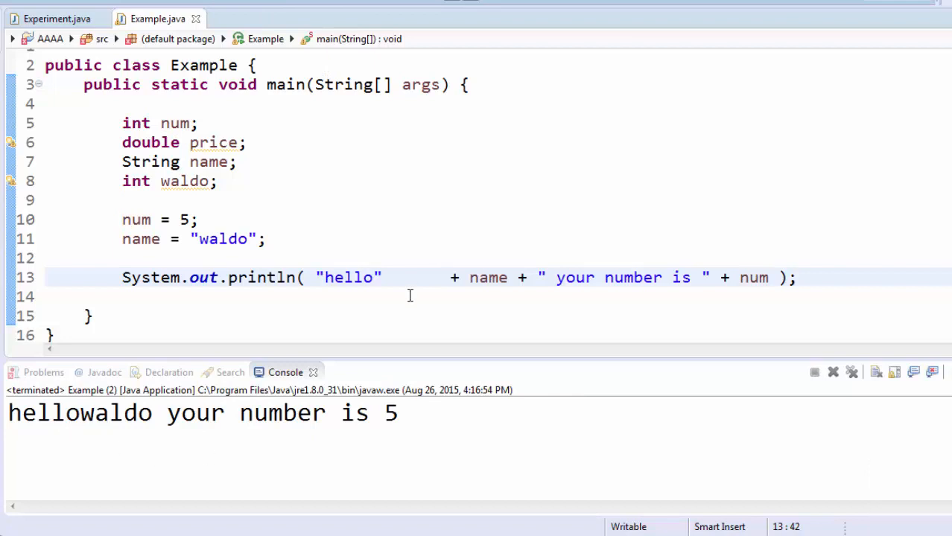
mouse_move(95, 418)
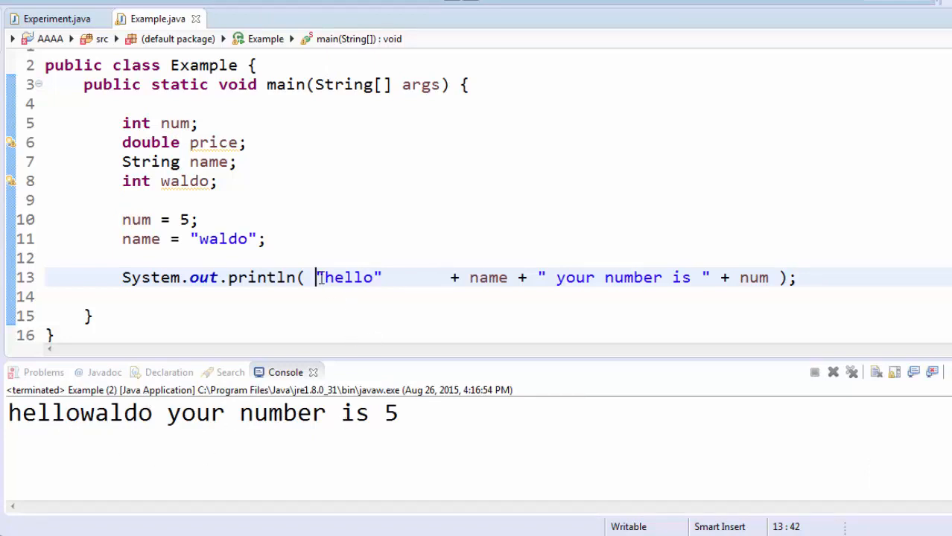
double_click(346, 277)
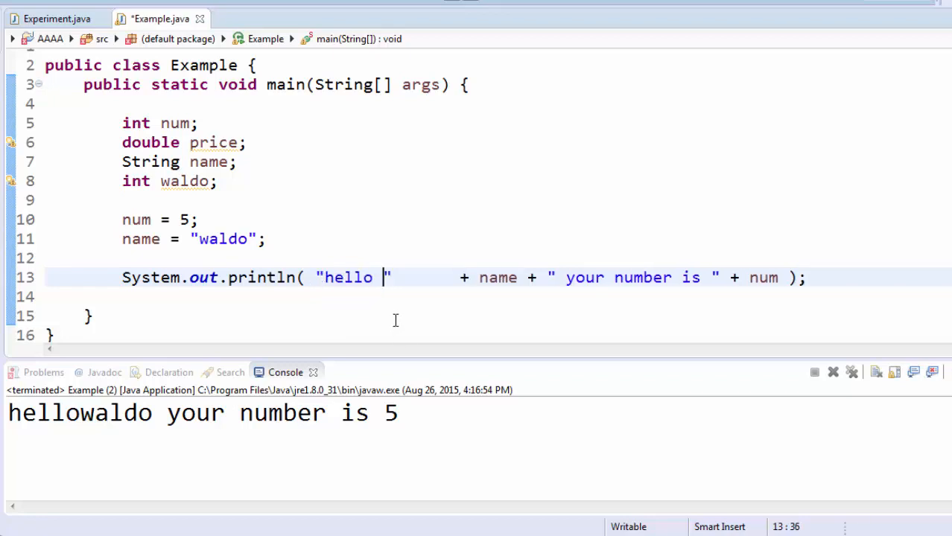
key(BackSpace)
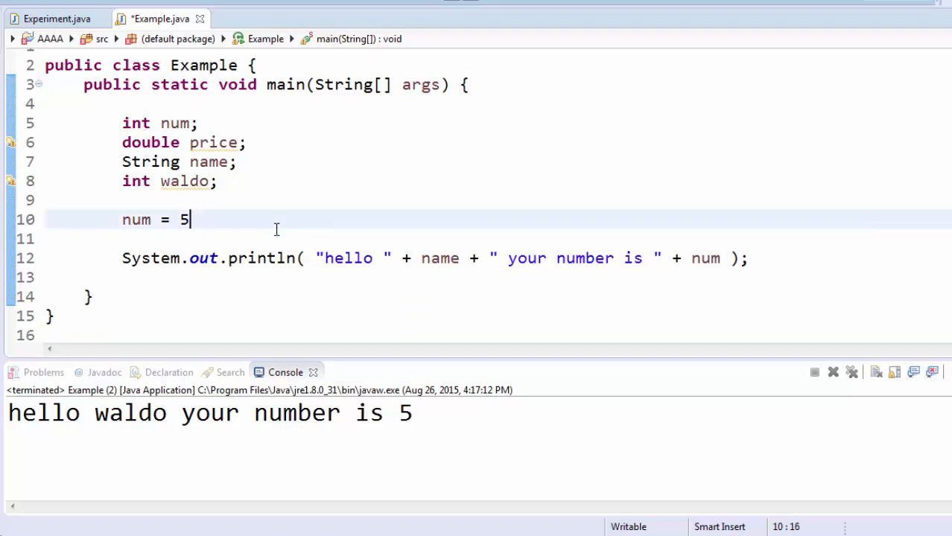
- Replace num's value so the line reads 'num = 5 + 6;'
key(BackSpace)
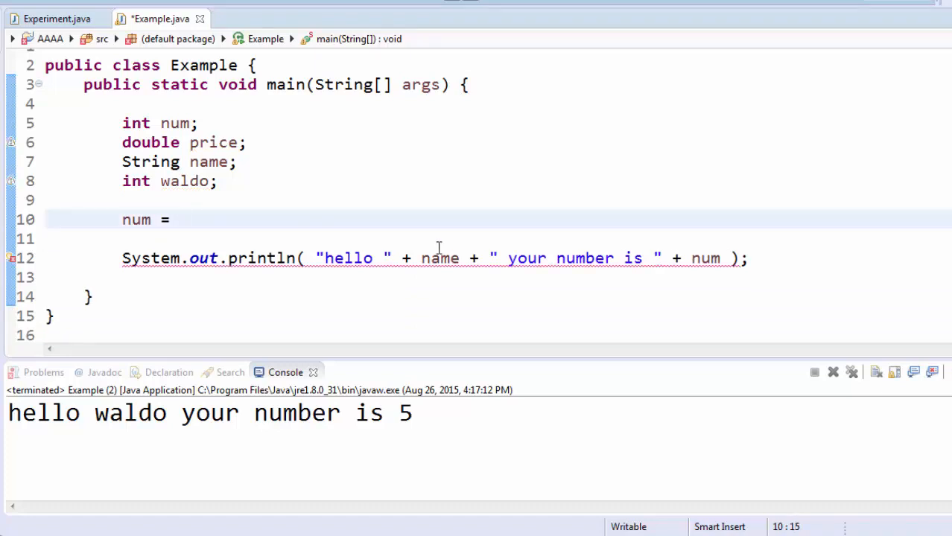
text(5 + 6;)
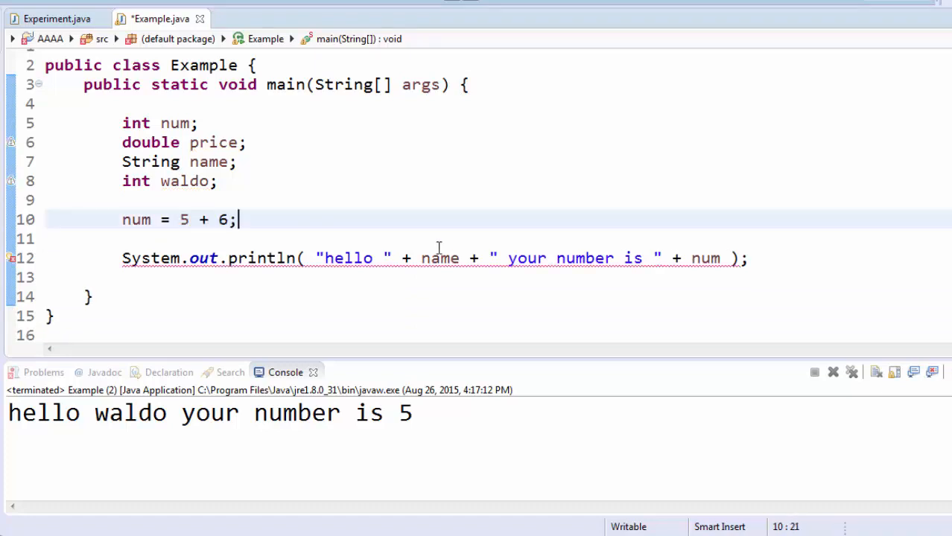
drag(237, 219, 178, 219)
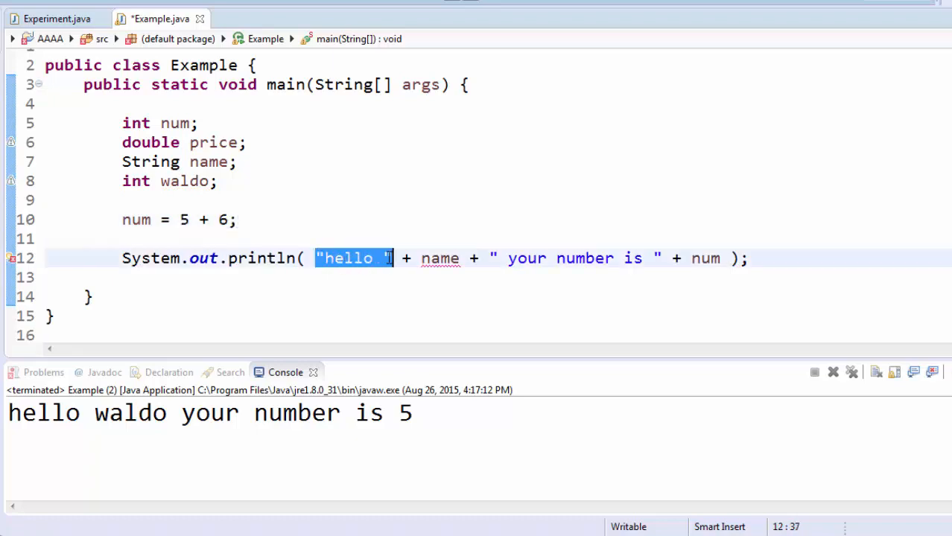
- Delete the + joining "hello " and name so the println is flagged as an error
double_click(441, 258)
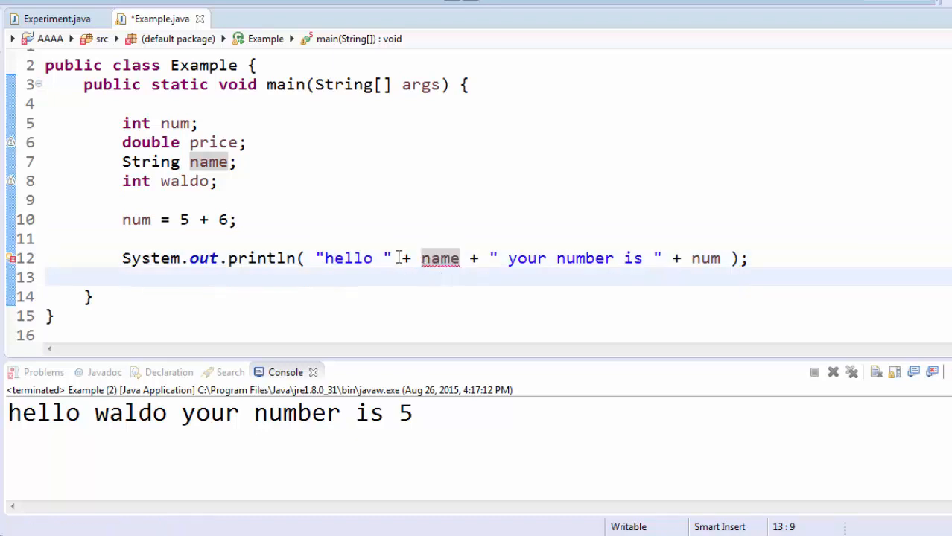
mouse_move(414, 271)
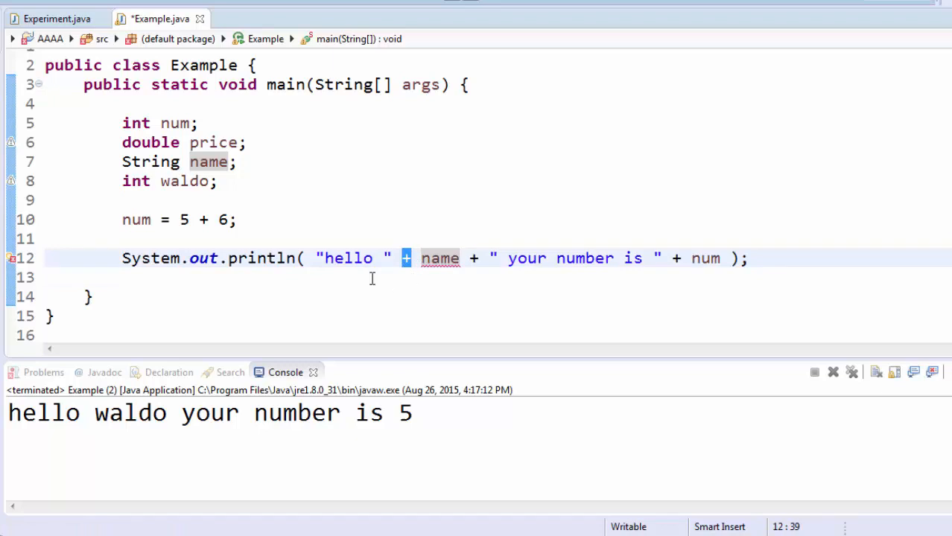
mouse_move(378, 294)
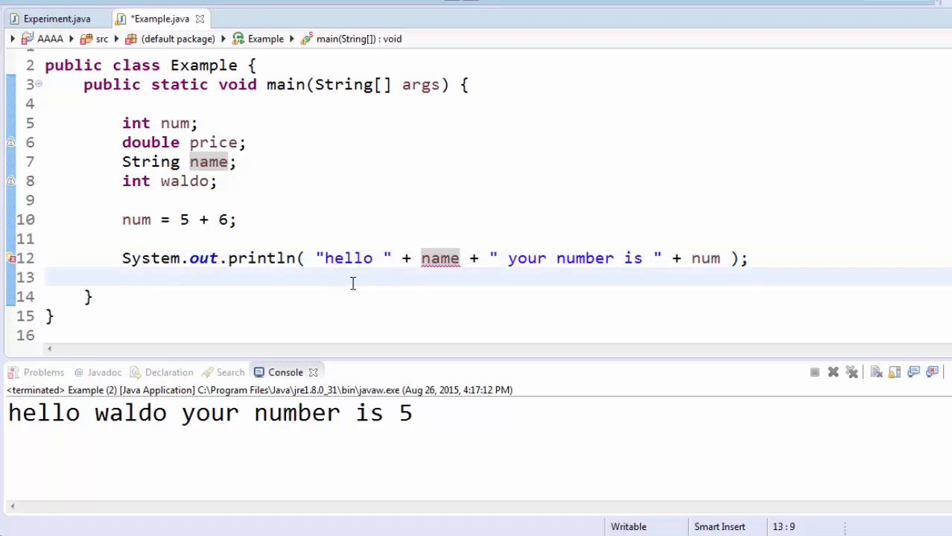
mouse_move(329, 265)
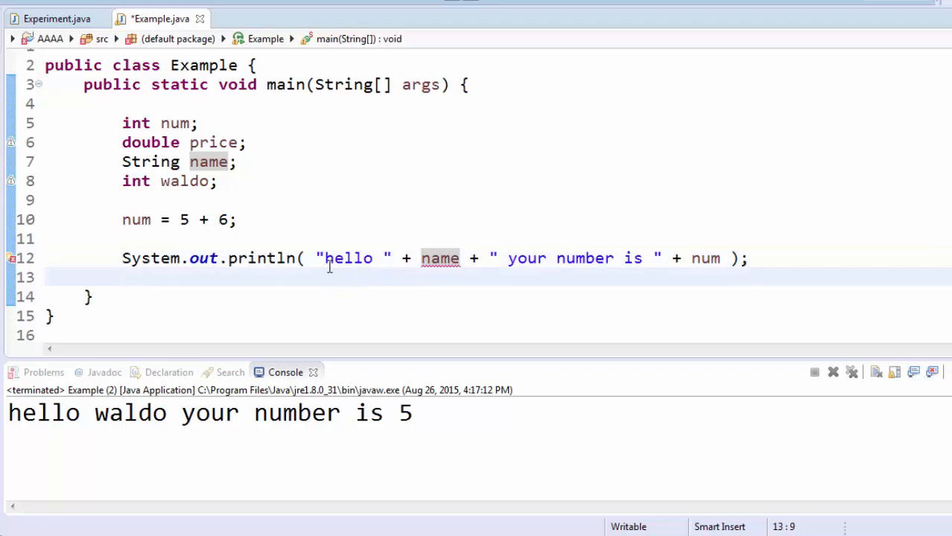
double_click(439, 259)
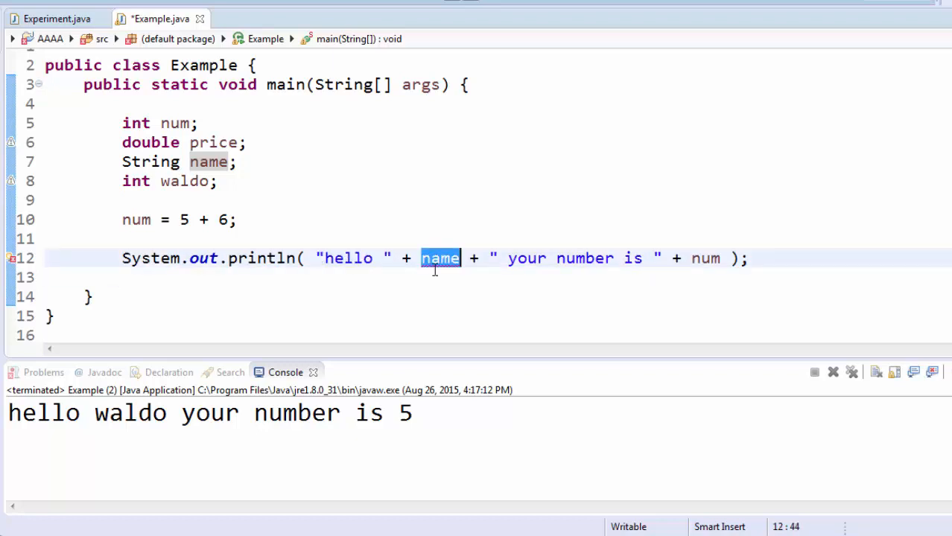
click(417, 268)
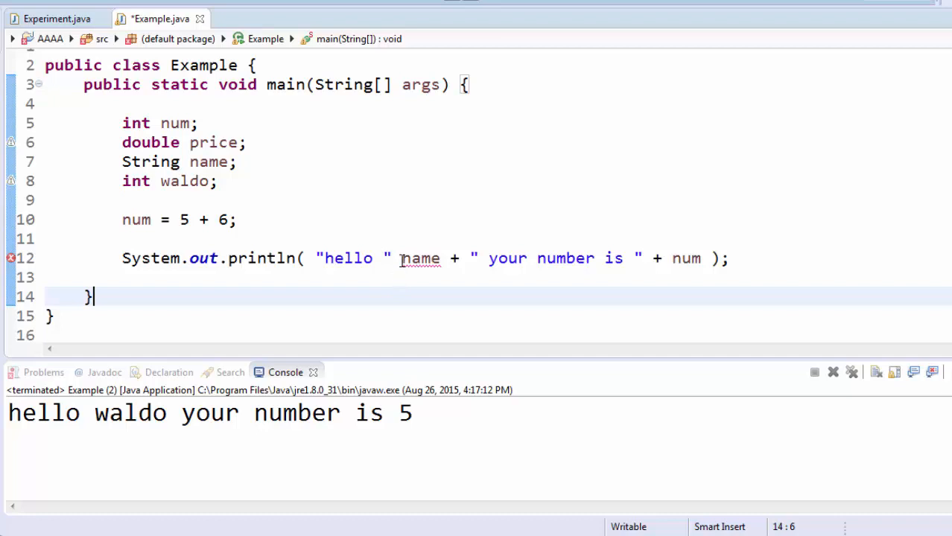
- Restore the + before name and start a 'name = "..."' assignment above 'num = 5 + 6;'
text(+)
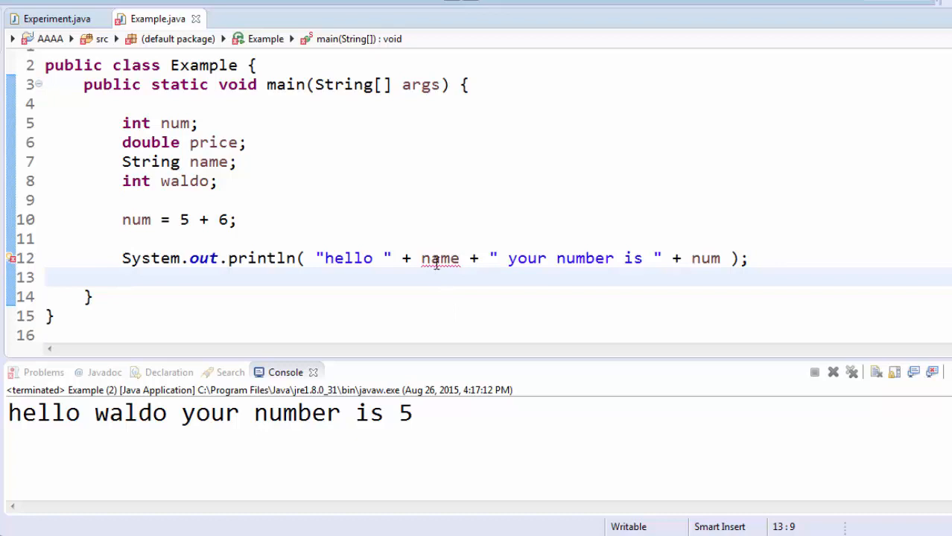
mouse_move(440, 259)
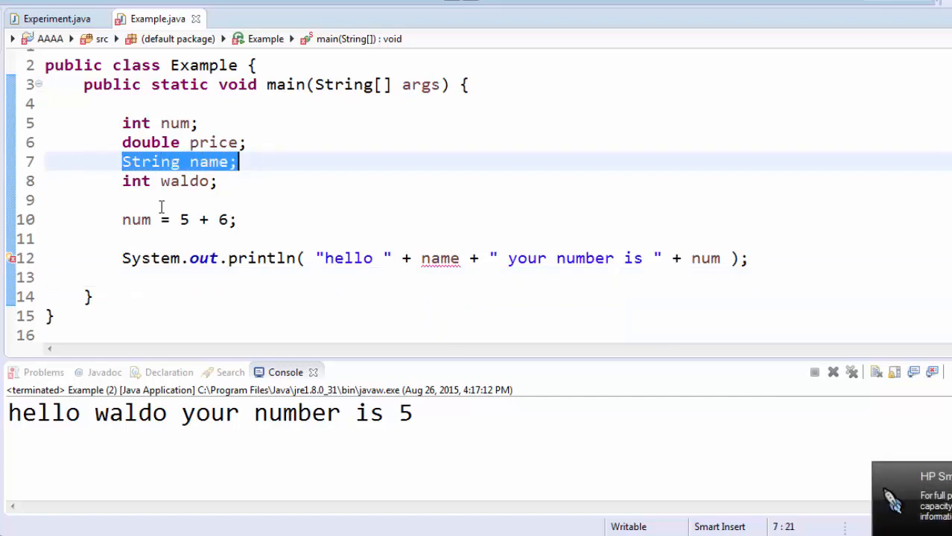
text(name = "ma)
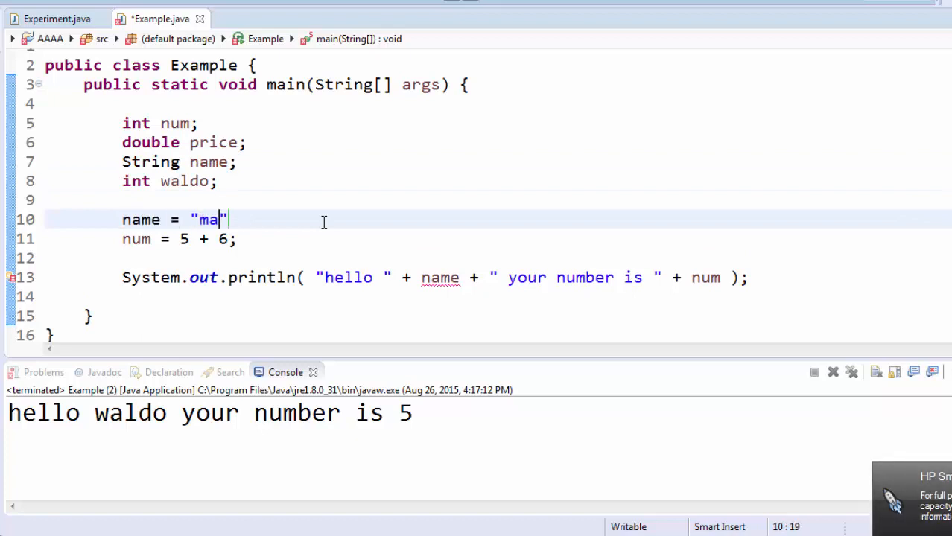
text(rl bobok)
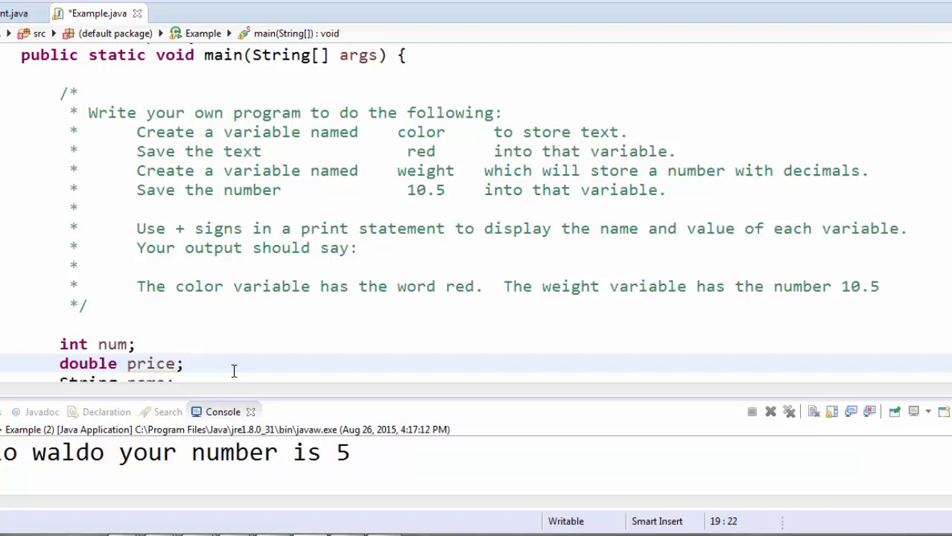
- Paste the /* ... */ exercise comment about color and weight at the start of main
click(185, 364)
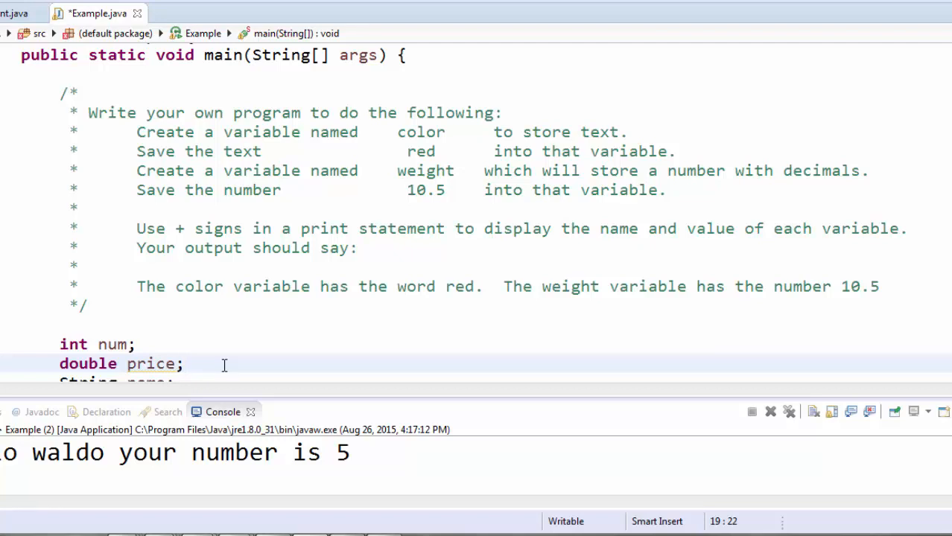
mouse_move(200, 358)
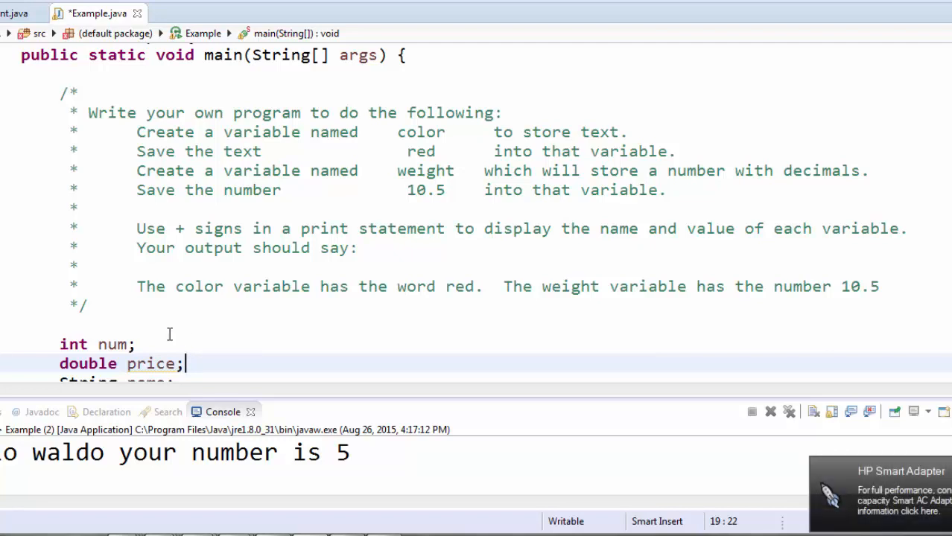
mouse_move(143, 326)
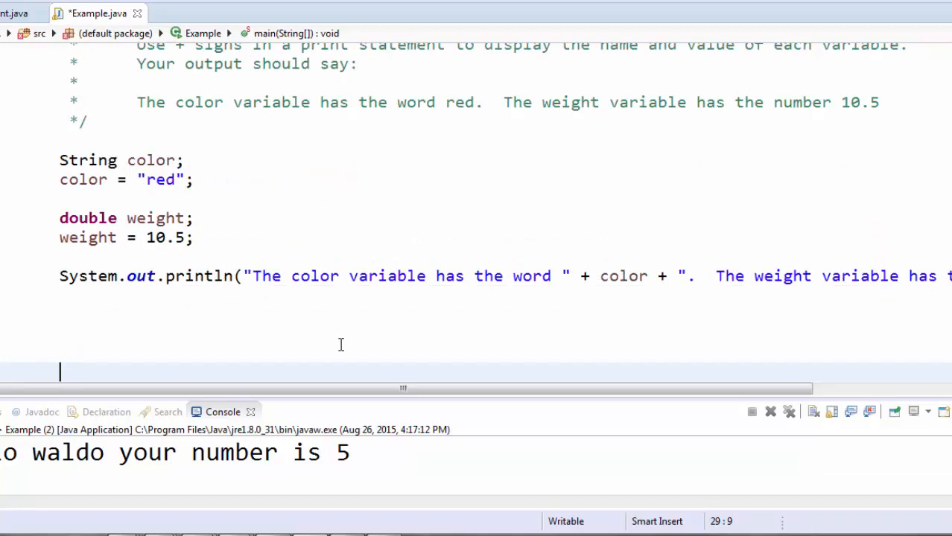
- Review the solution, highlighting every use of color and selecting the value red in its assignment
double_click(88, 161)
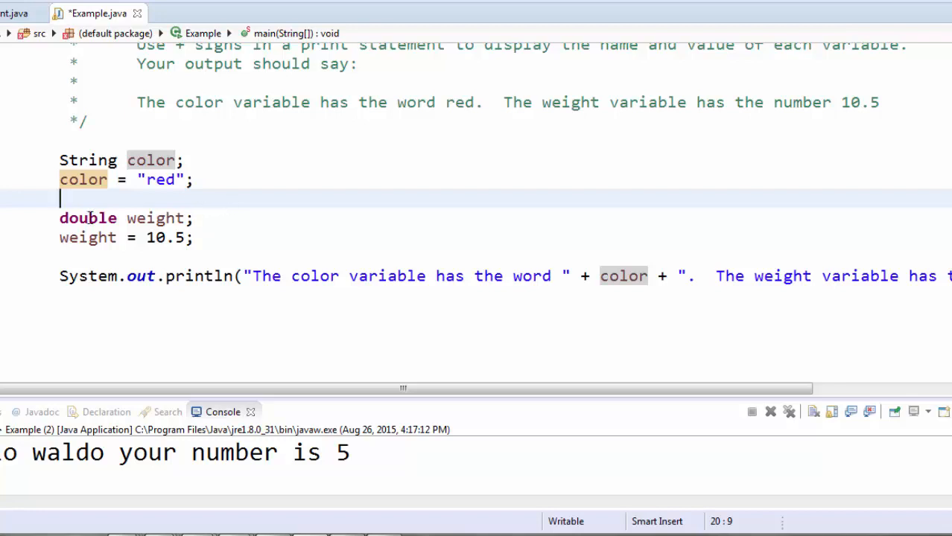
double_click(154, 217)
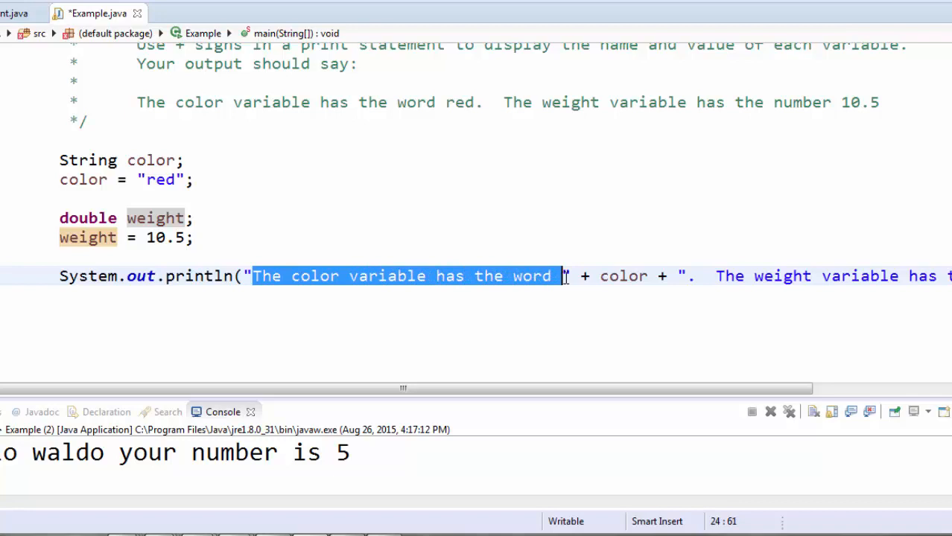
mouse_move(574, 314)
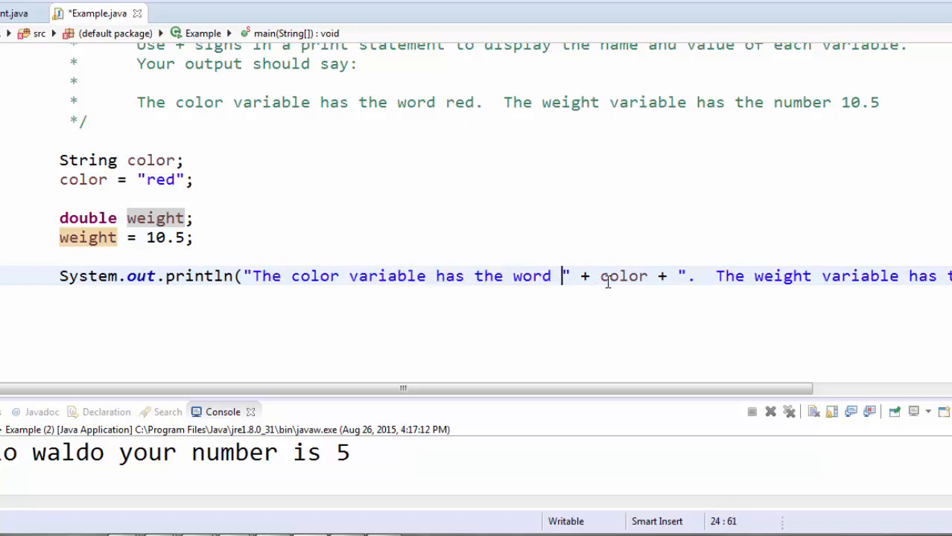
double_click(623, 276)
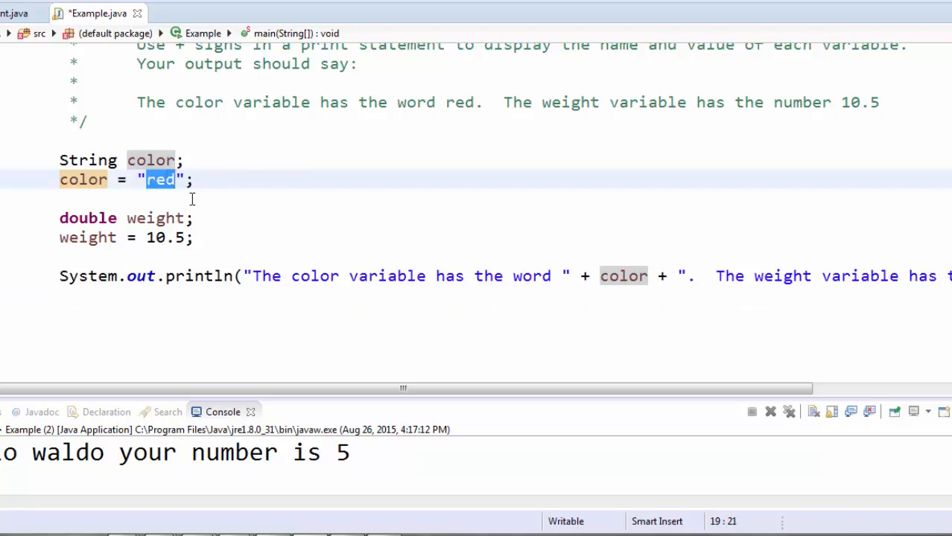
- Replace color's value with "green" and scroll right along the println line
text(green)
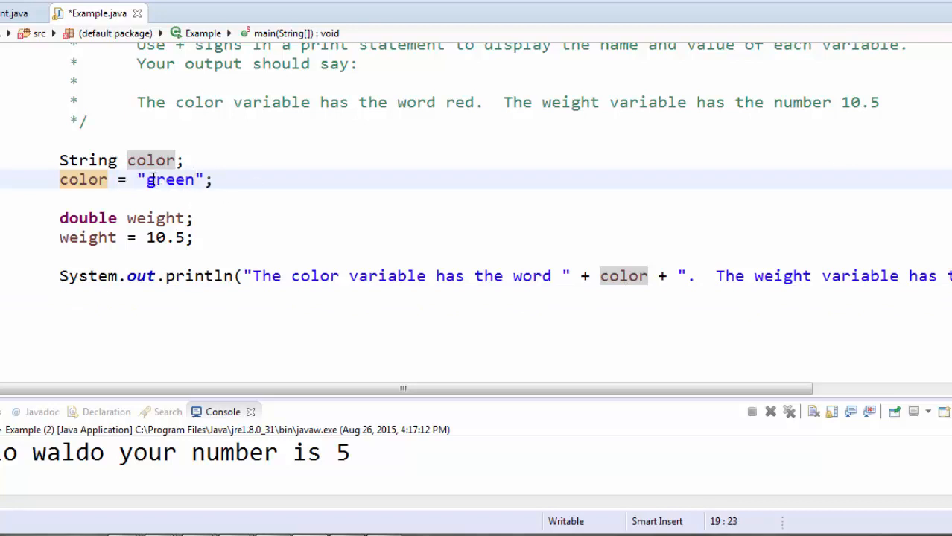
click(644, 276)
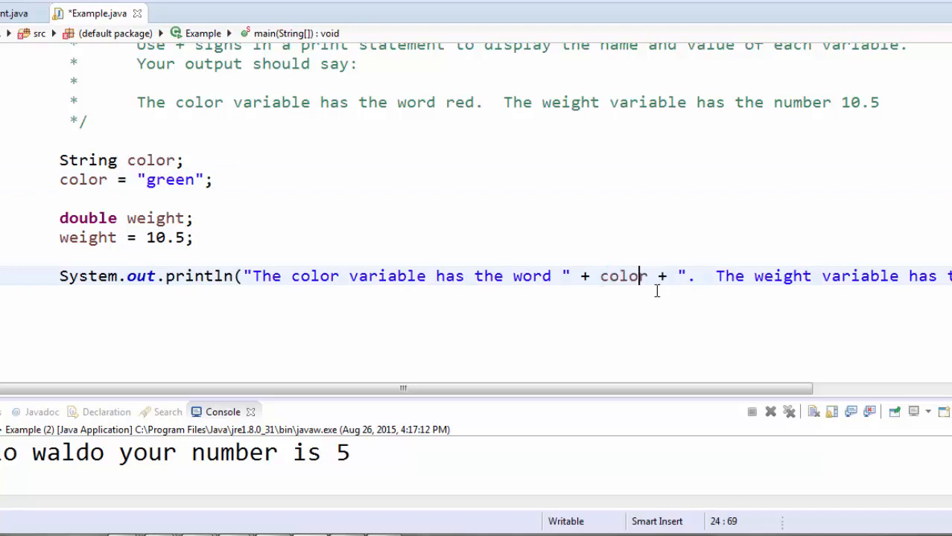
scroll(right, 3)
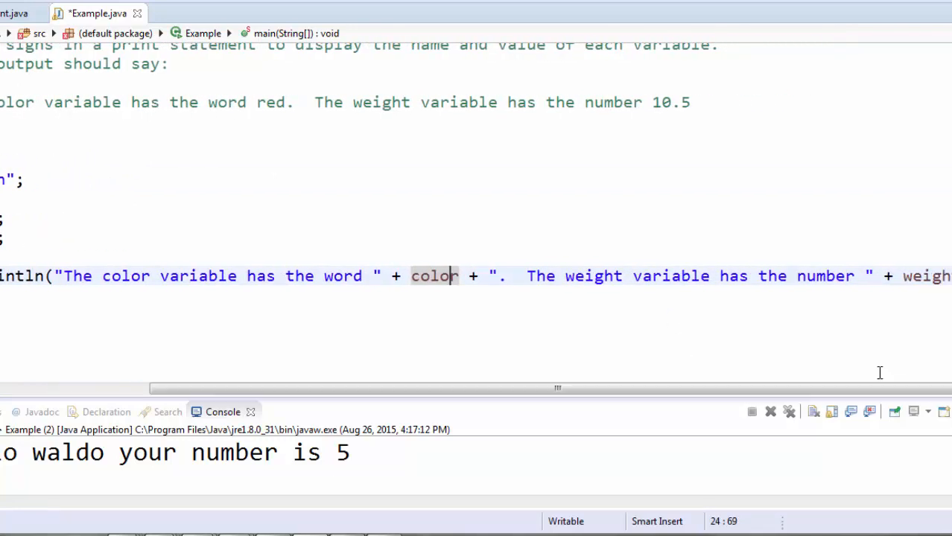
mouse_move(447, 103)
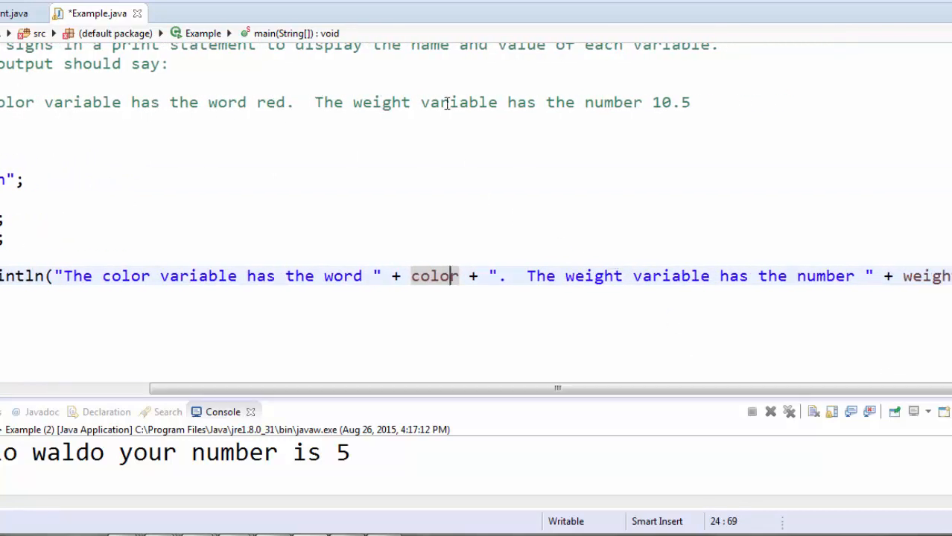
- Review the println string, selecting the weight sentence text and then the weight variable
drag(521, 276, 817, 276)
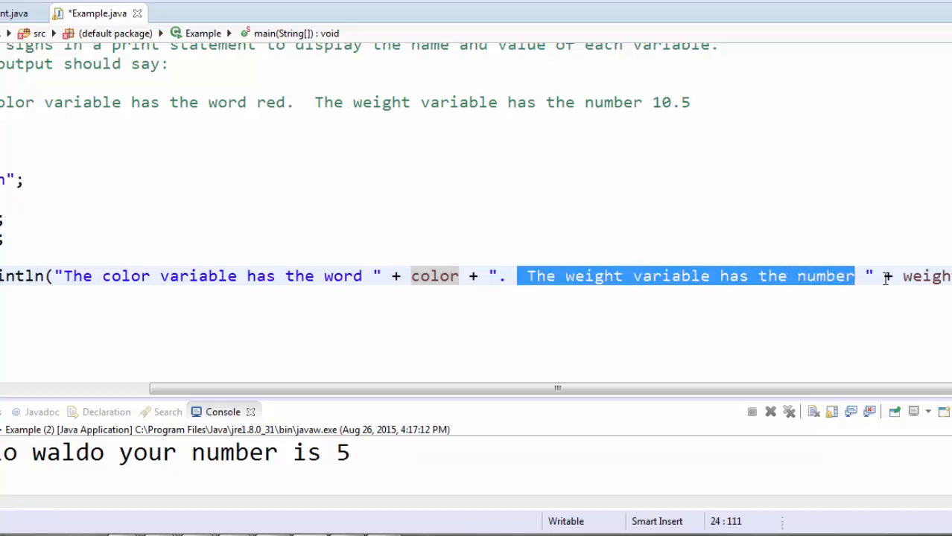
click(879, 276)
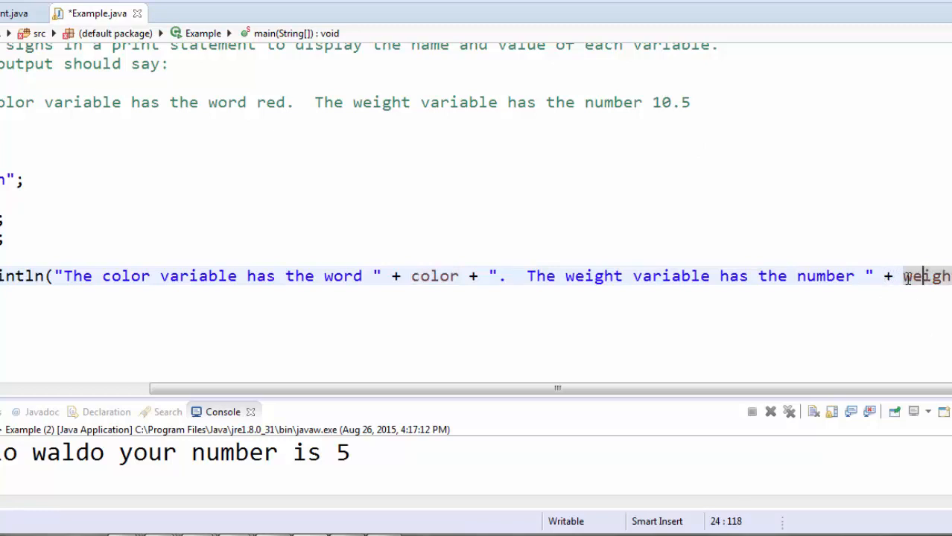
double_click(926, 276)
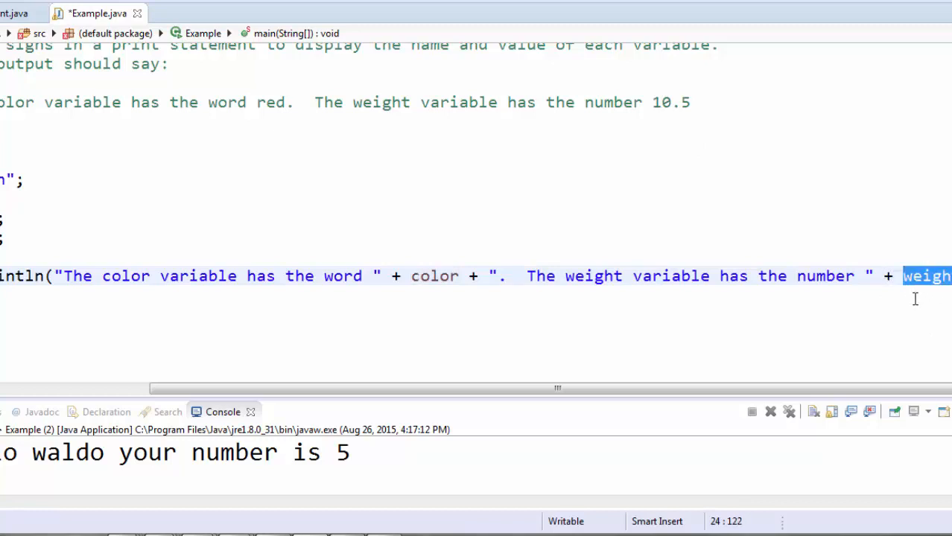